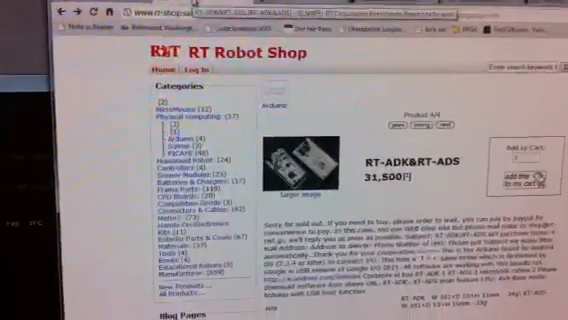
{"action": "scroll", "scroll_direction": "down", "scroll_amount": 3}
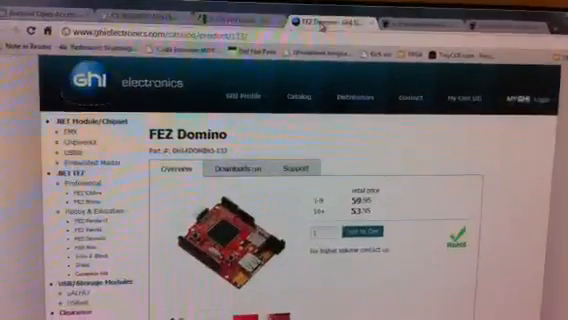
{"action": "scroll", "scroll_direction": "down", "scroll_amount": 3}
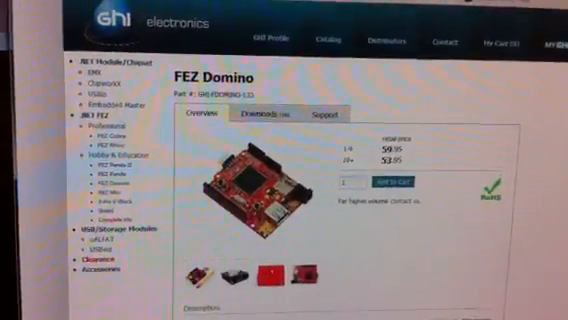
{"action": "scroll", "scroll_direction": "down", "scroll_amount": 3}
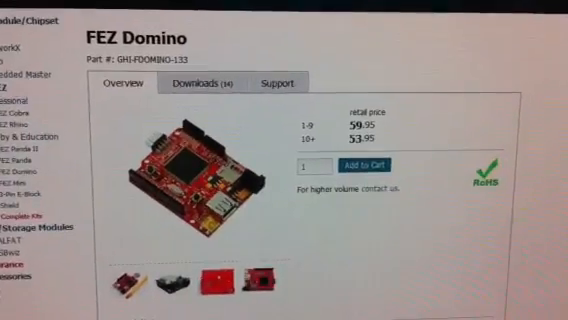
{"action": "scroll", "scroll_direction": "up", "scroll_amount": 3}
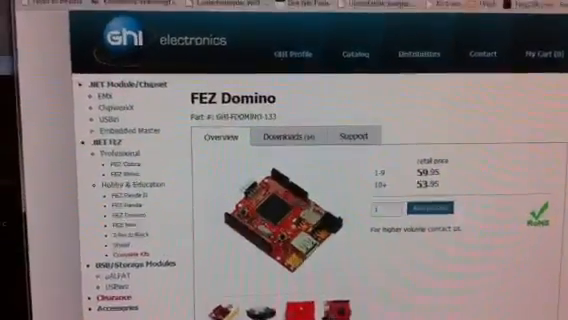
{"action": "scroll", "scroll_direction": "down", "scroll_amount": 3}
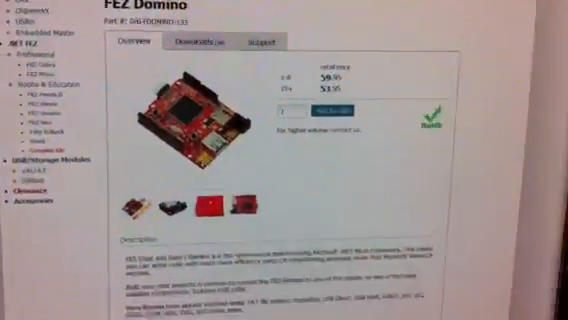
{"action": "scroll", "scroll_direction": "down", "scroll_amount": 3}
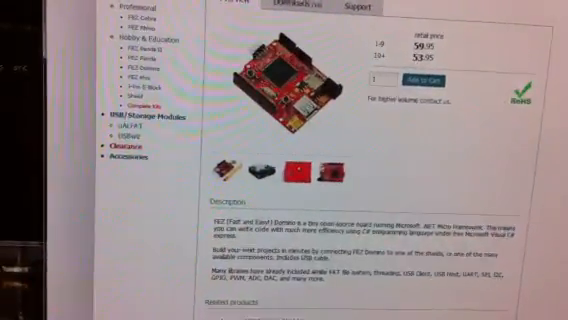
{"action": "scroll", "scroll_direction": "down", "scroll_amount": 3}
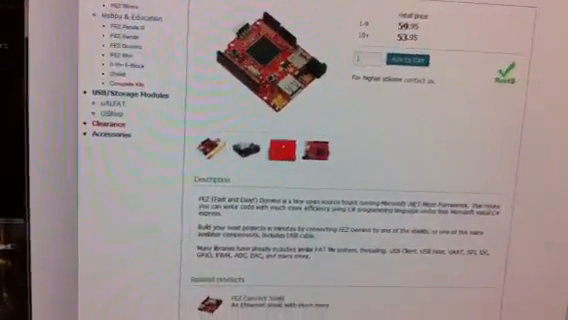